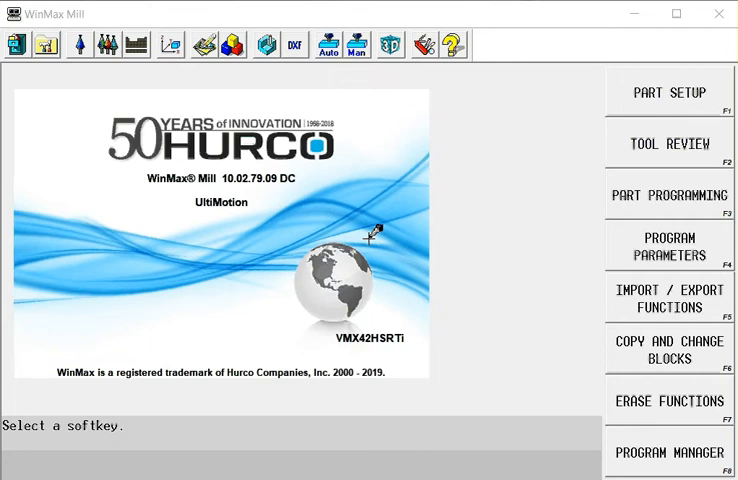
mouse_move(304, 188)
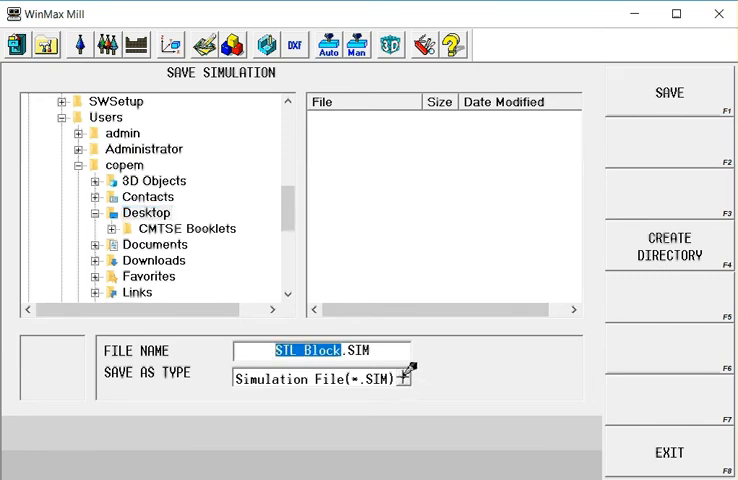
- Save the operation one solid as STL file OP 1.STL on the Desktop
left_click(408, 376)
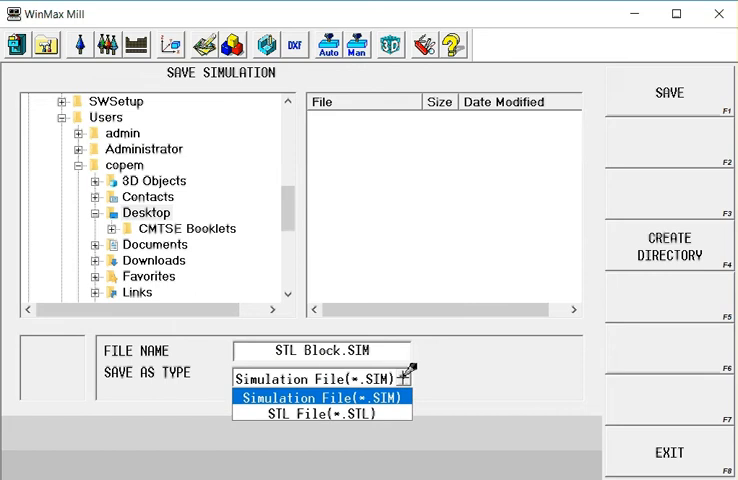
left_click(322, 428)
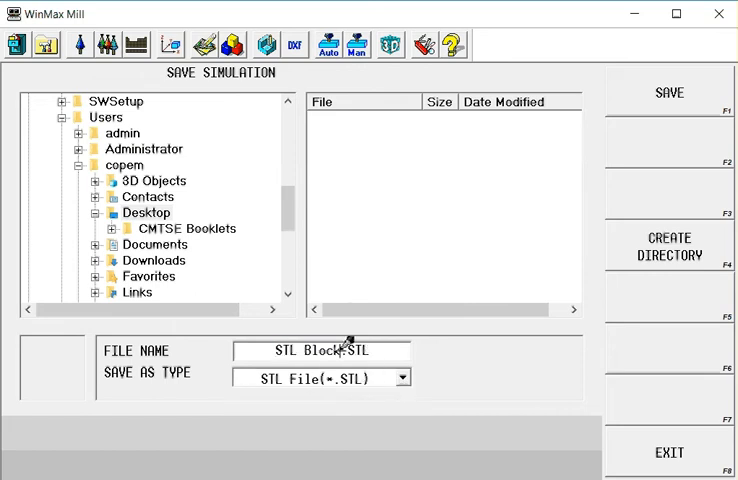
double_click(310, 350)
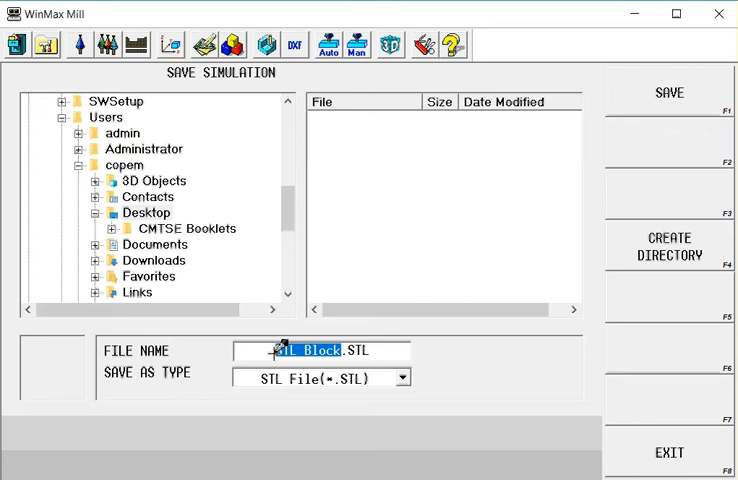
type("OP 1.STL")
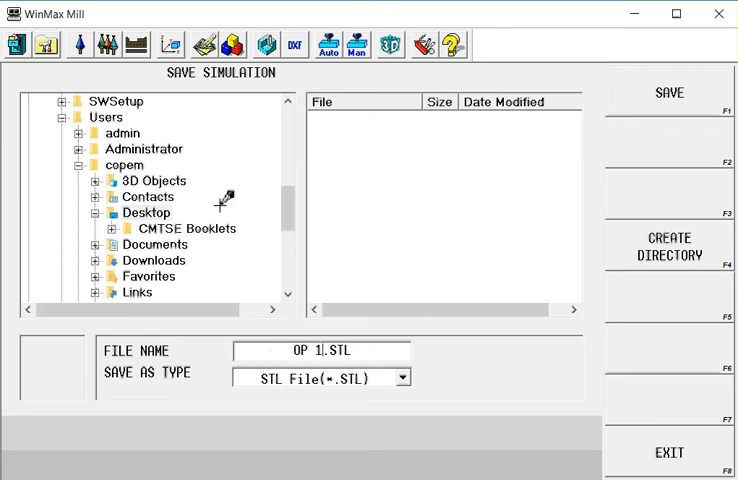
left_click(144, 212)
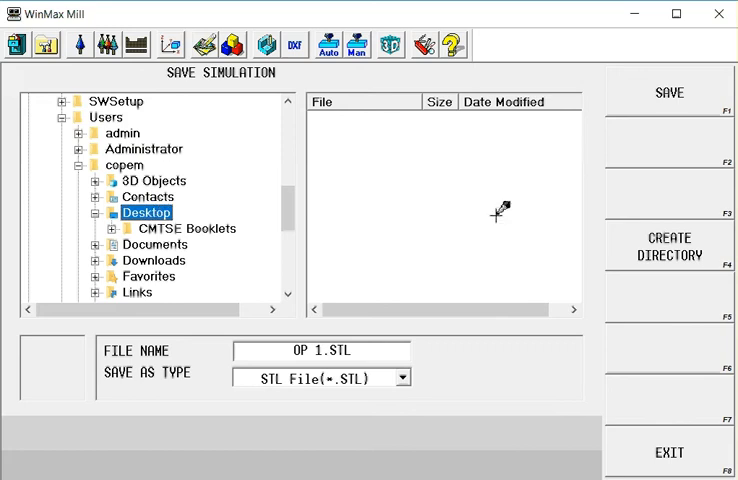
left_click(666, 92)
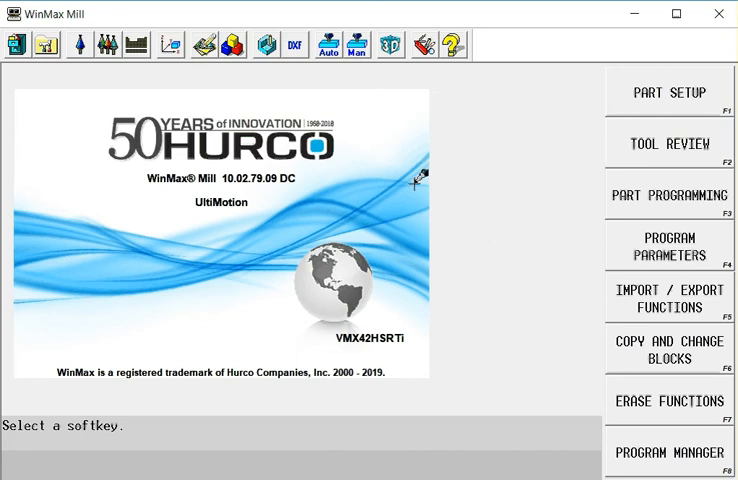
- Create a new conversational program from the Program Manager
left_click(668, 452)
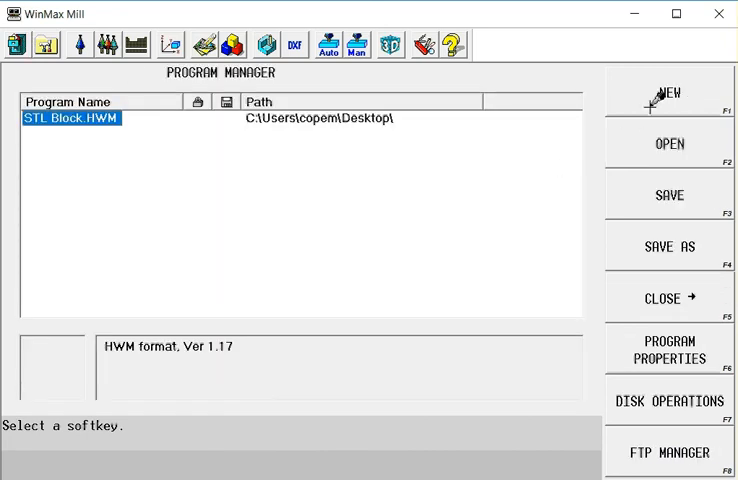
left_click(668, 90)
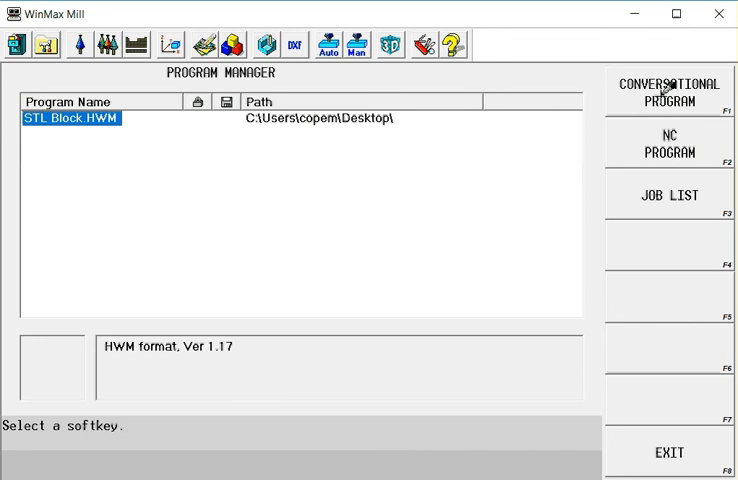
left_click(668, 92)
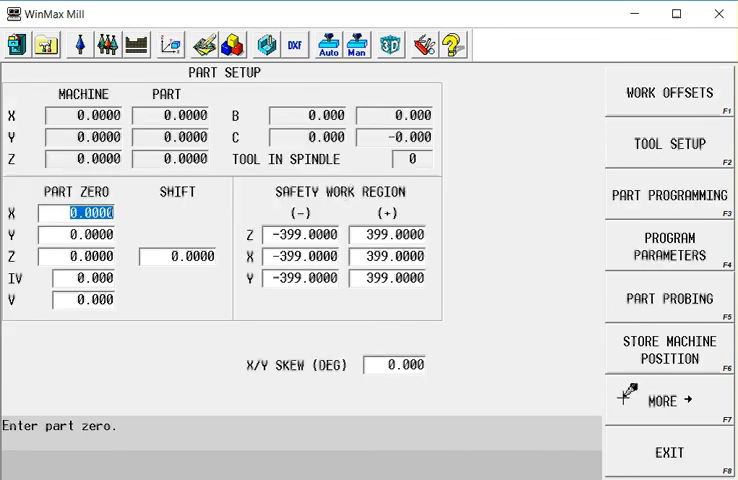
- Set the stock geometry type to STL File with Use Program Name set to NO
left_click(668, 390)
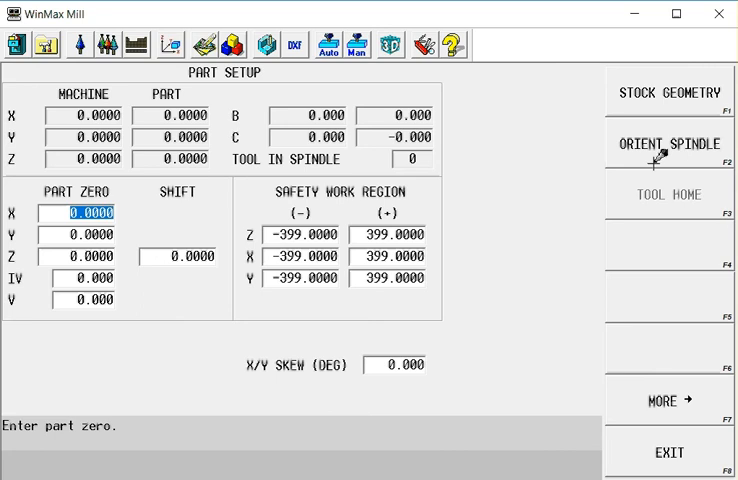
left_click(668, 96)
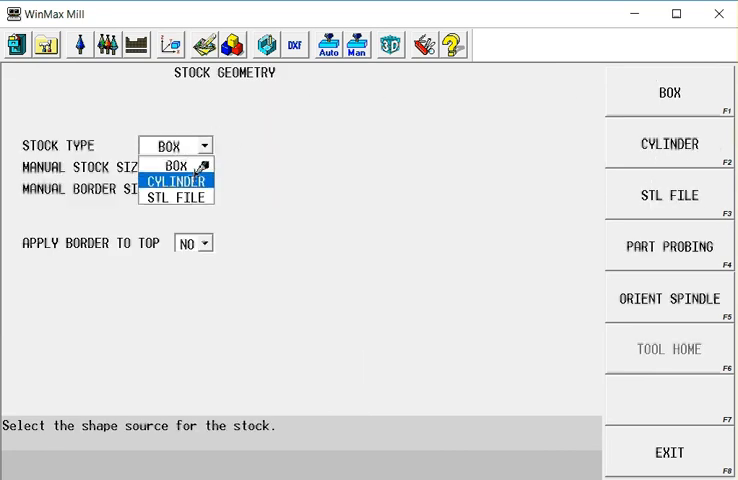
left_click(176, 196)
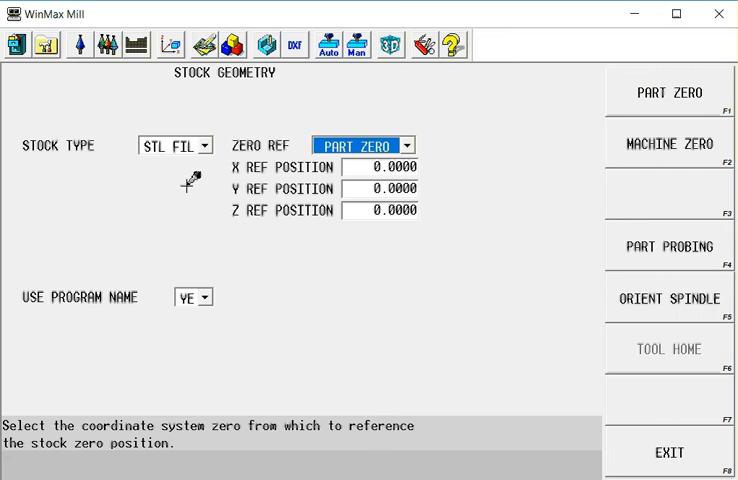
mouse_move(200, 292)
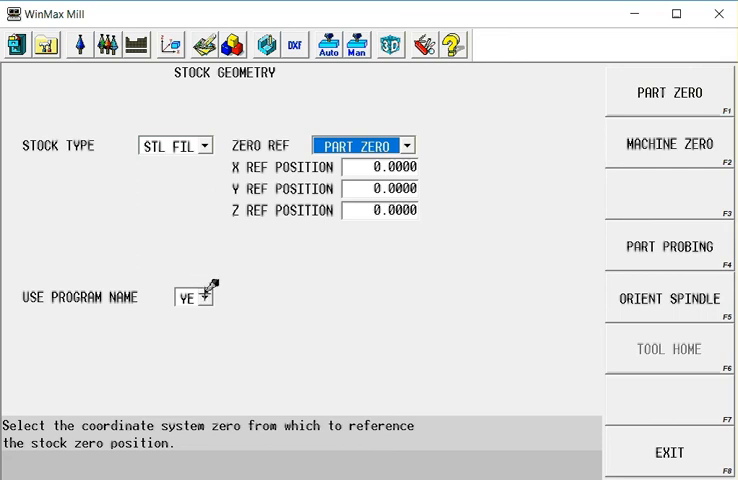
left_click(206, 292)
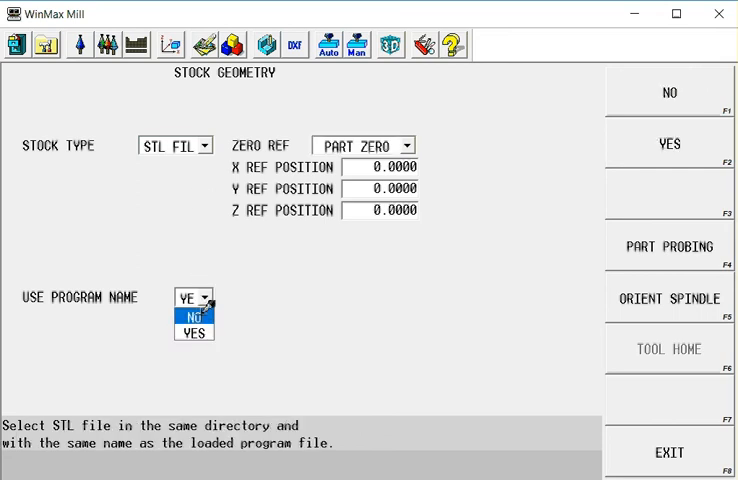
left_click(192, 316)
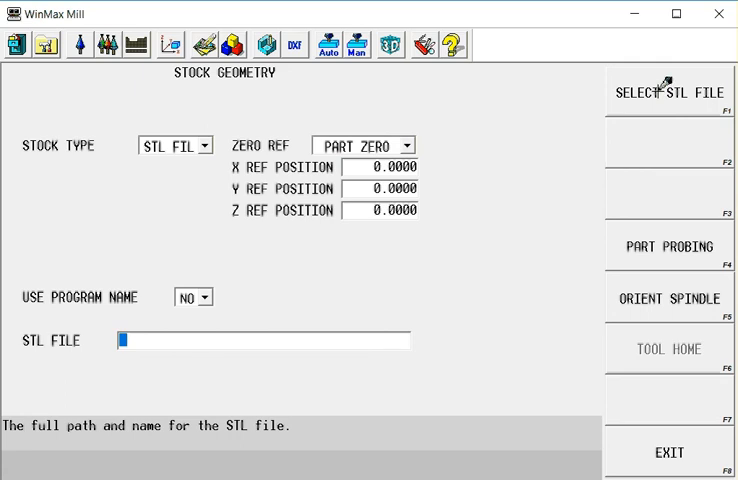
- Load OP 1.STL from the Desktop as the stock geometry file
left_click(668, 92)
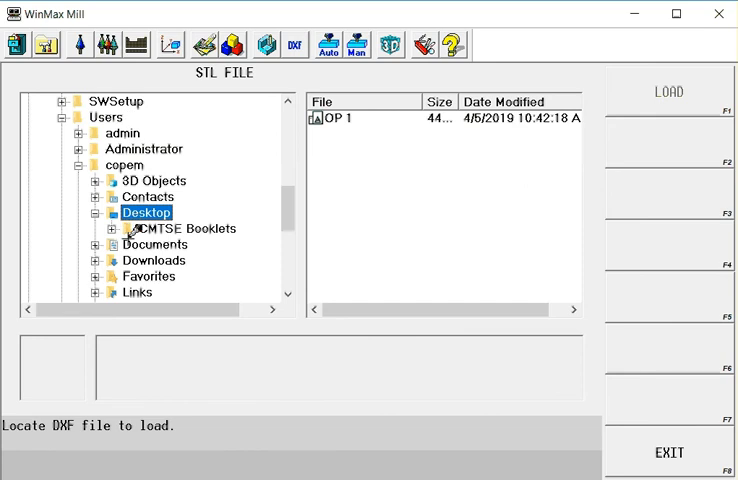
left_click(330, 116)
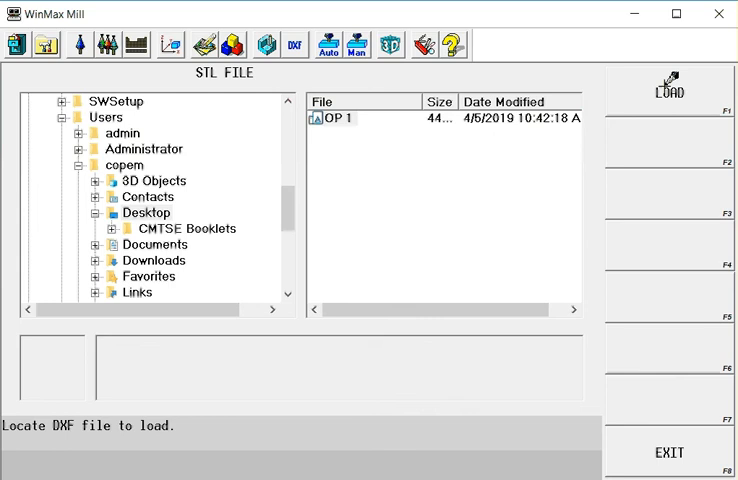
left_click(670, 90)
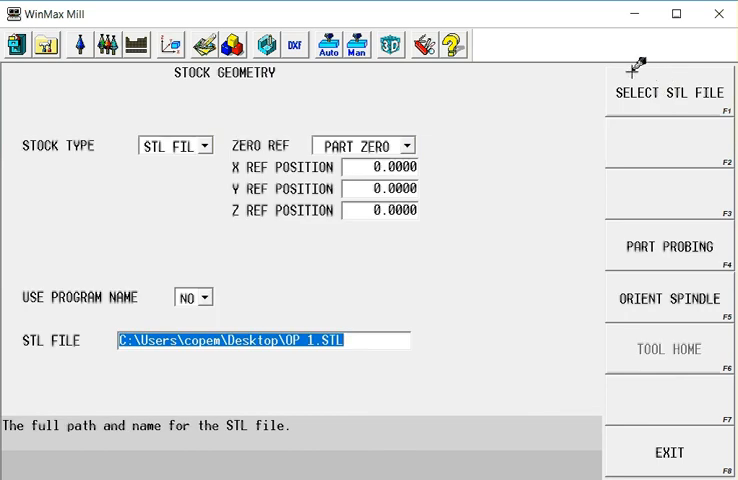
mouse_move(160, 148)
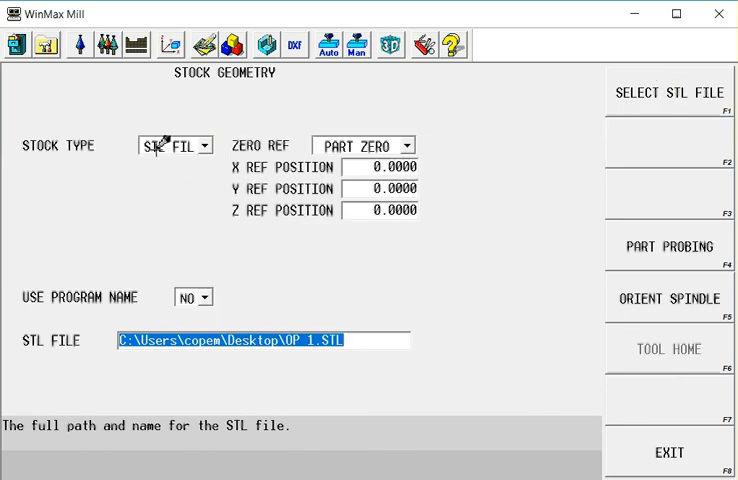
mouse_move(210, 276)
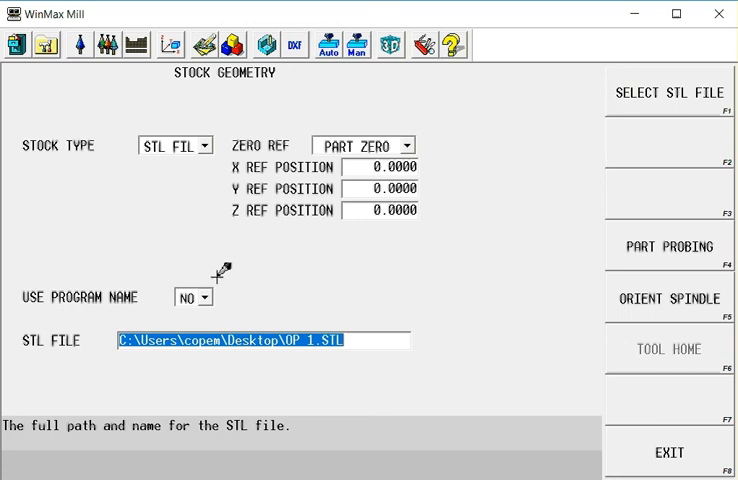
mouse_move(336, 140)
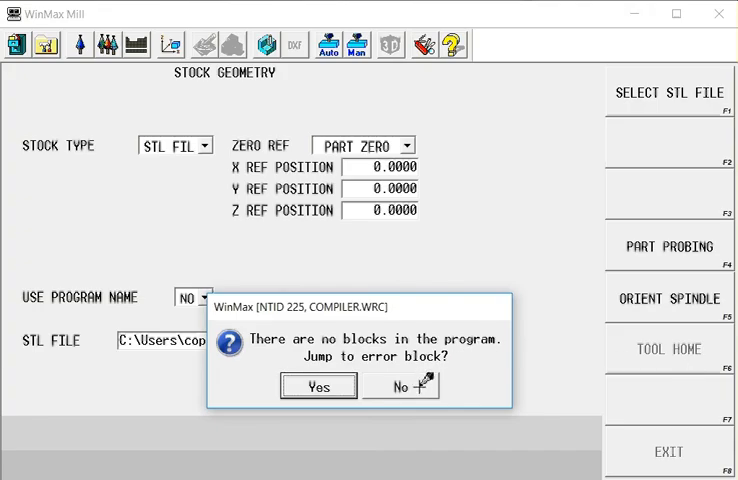
- Decline the no-blocks warning and orbit the reloaded OP 1 stock solid to view its top
left_click(406, 388)
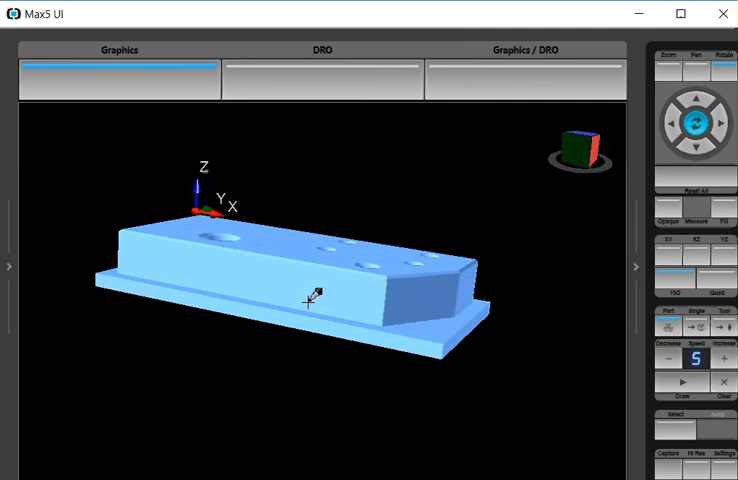
left_click_drag(310, 296, 304, 360)
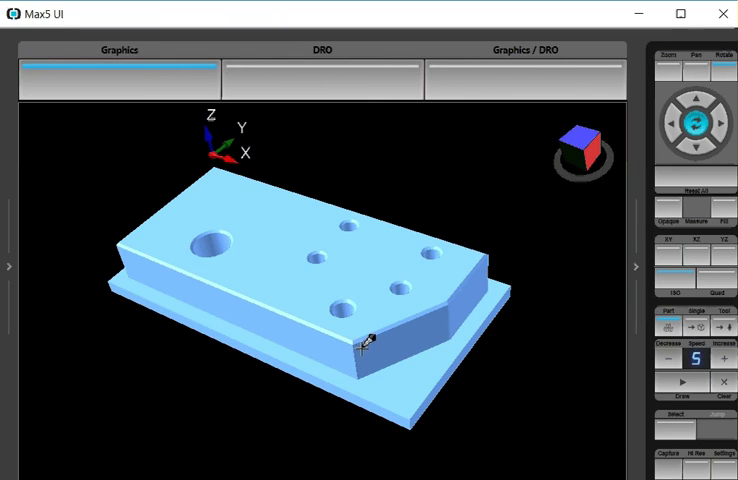
mouse_move(388, 344)
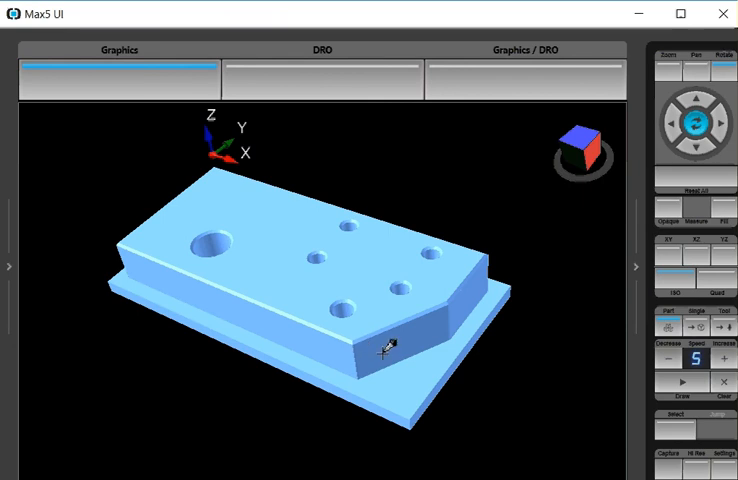